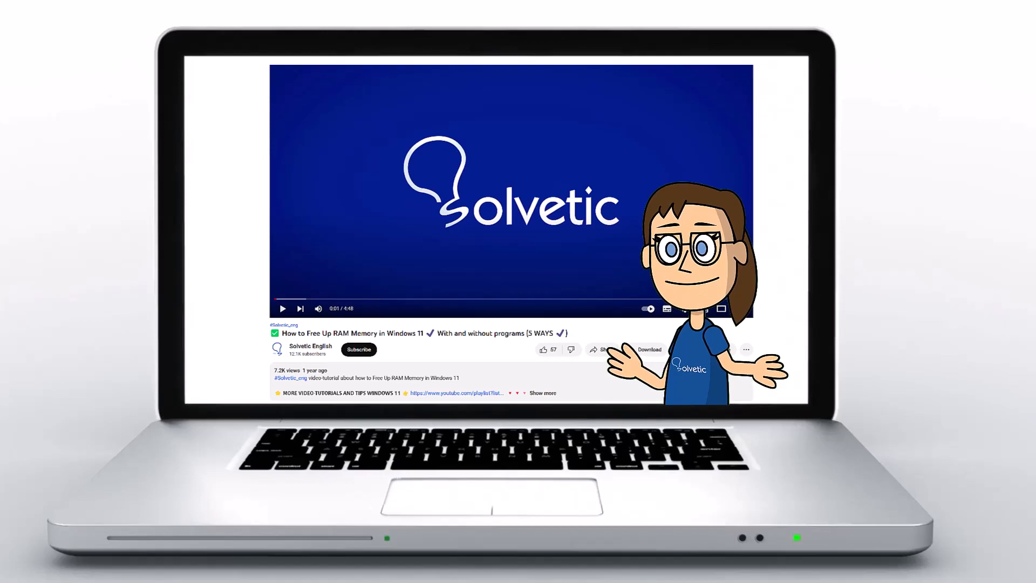
Step: Launch Steam as administrator from Windows Search, then close the Steam window
click(542, 392)
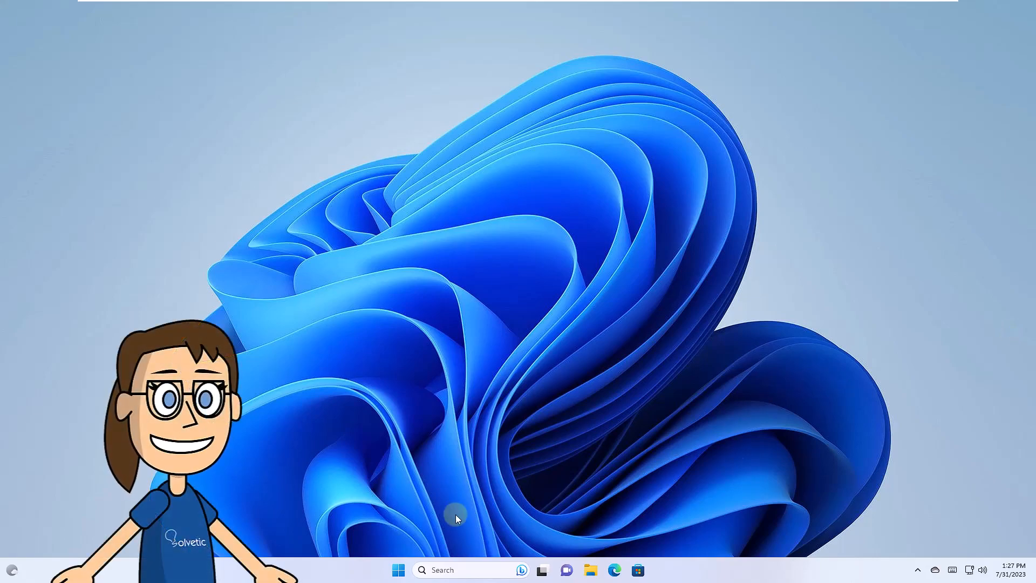
click(463, 570)
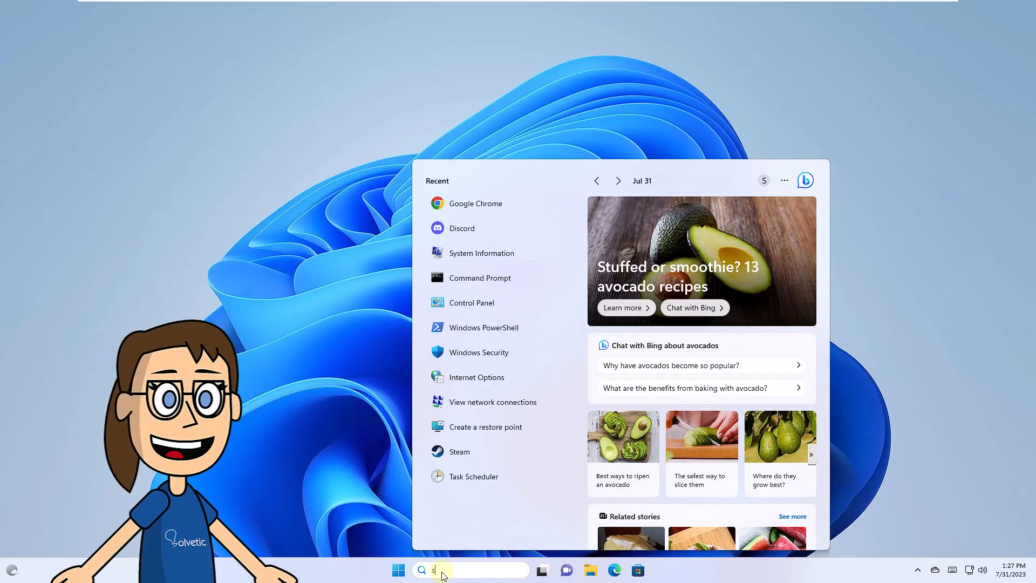
text(steam)
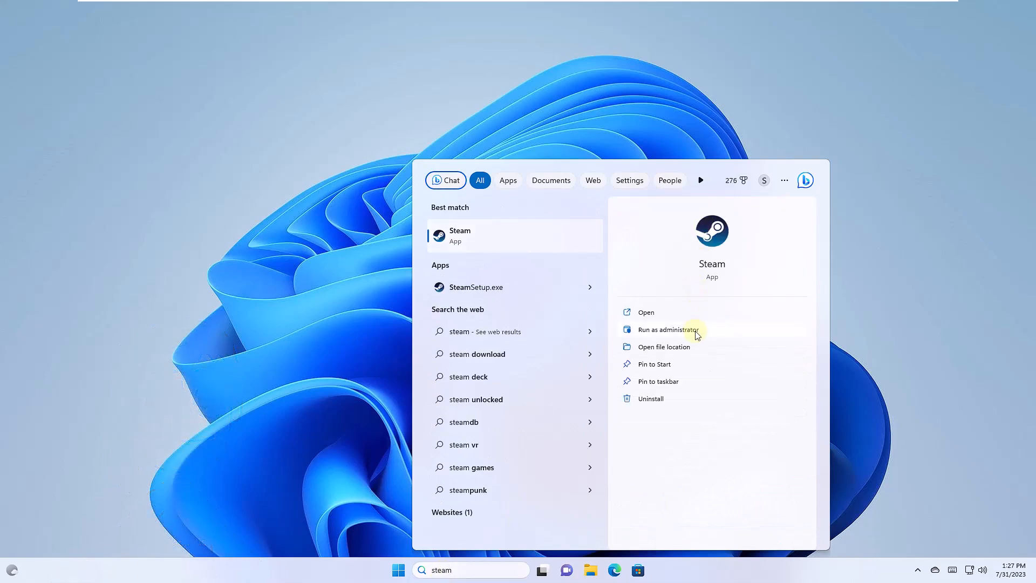
click(668, 330)
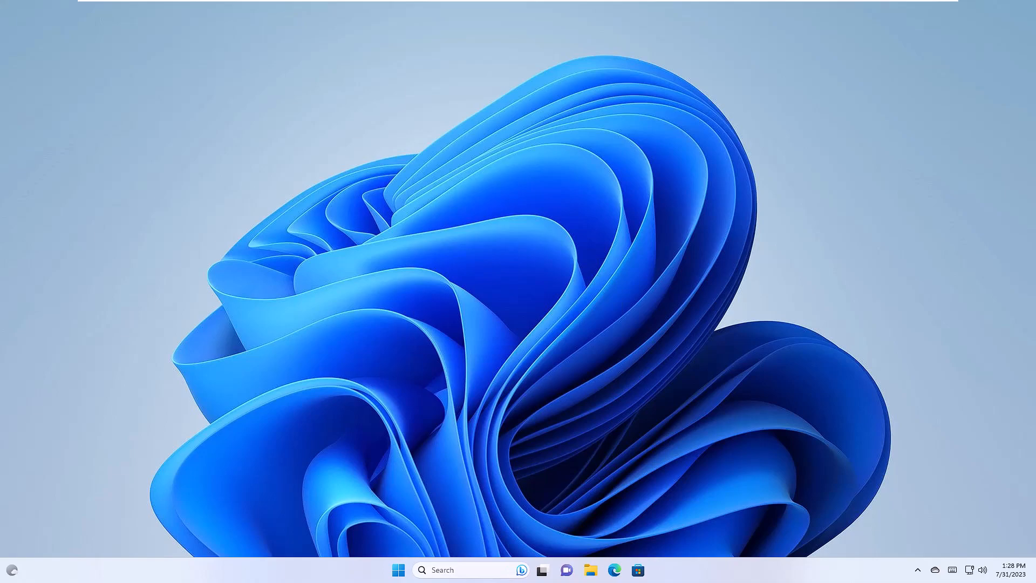
click(649, 570)
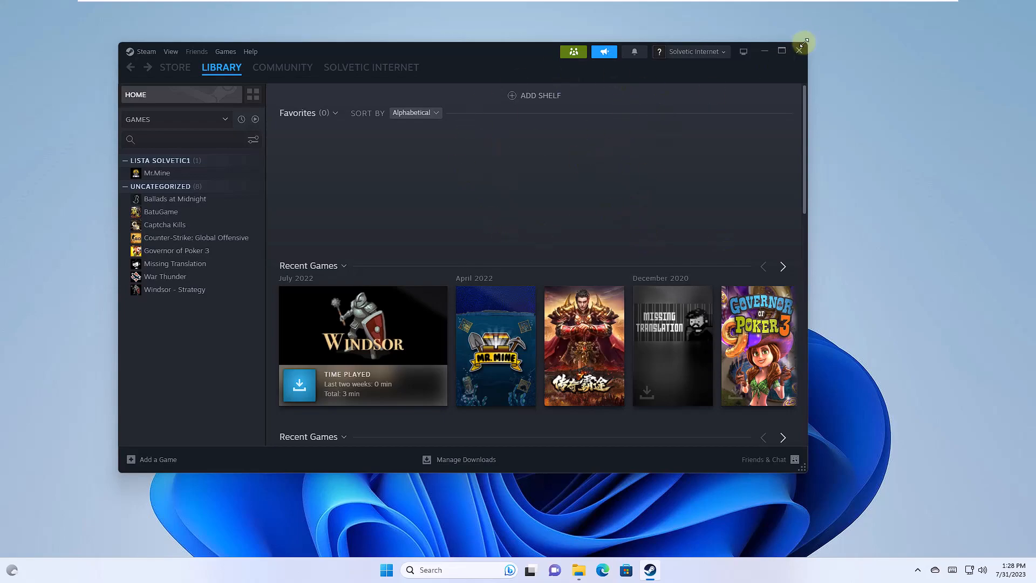
click(798, 49)
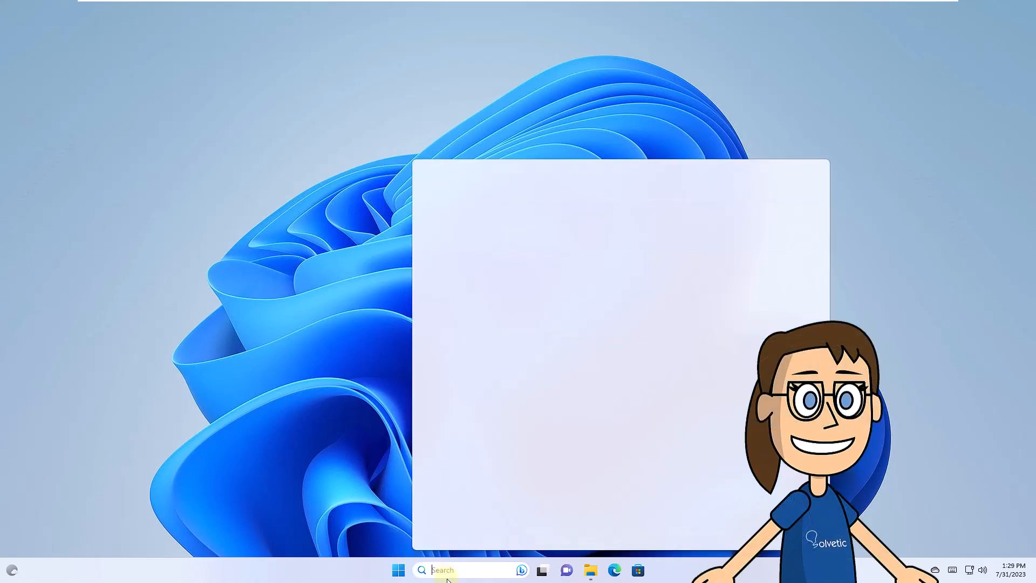
Step: In an elevated Command Prompt, run "C:\Program Files (x86)\Steam\bin\steamservice.exe" /repair
text(cmd)
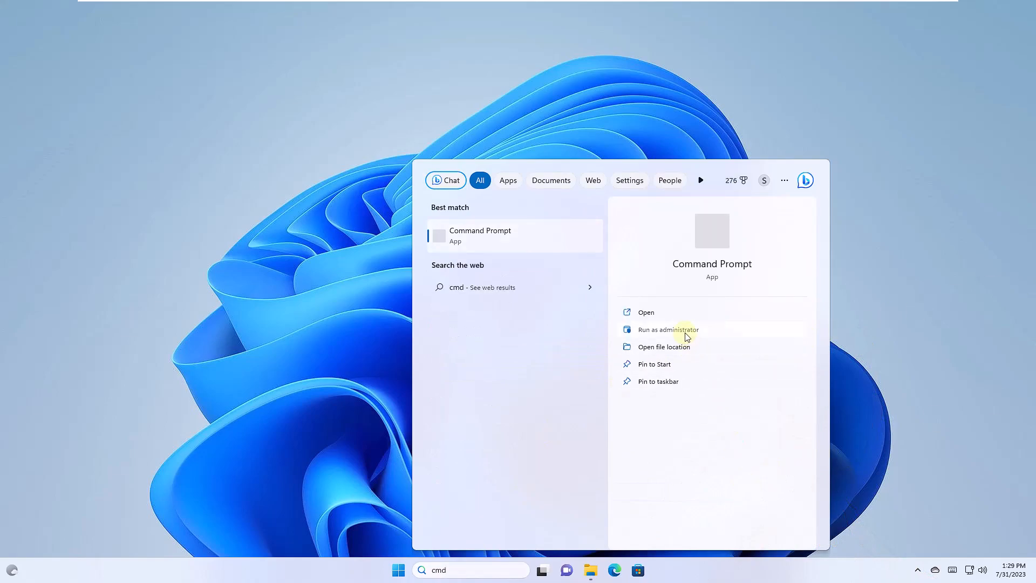
click(668, 331)
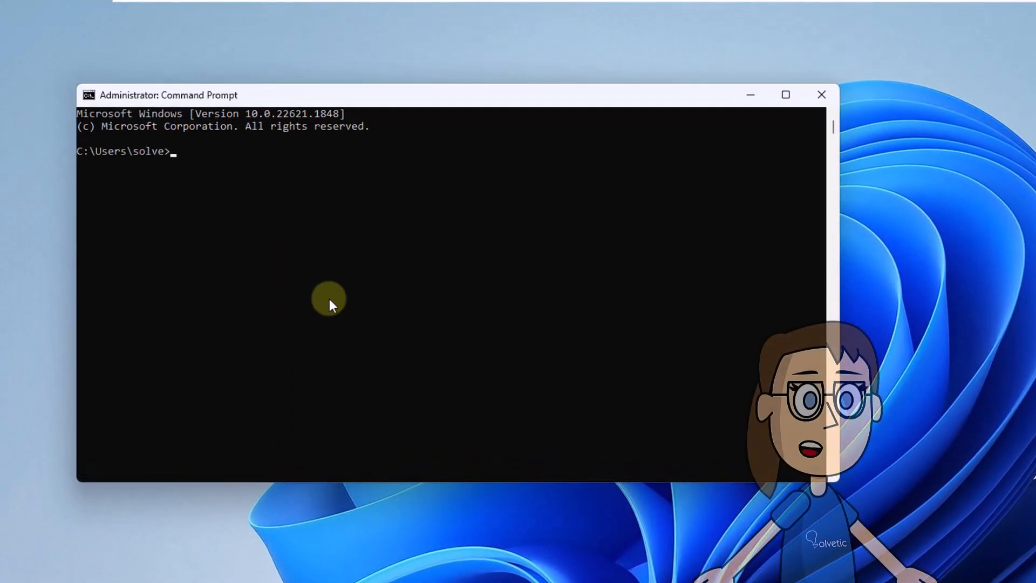
text("C:\Program Files (x86)\Steam\bin\steamservice.exe" /)
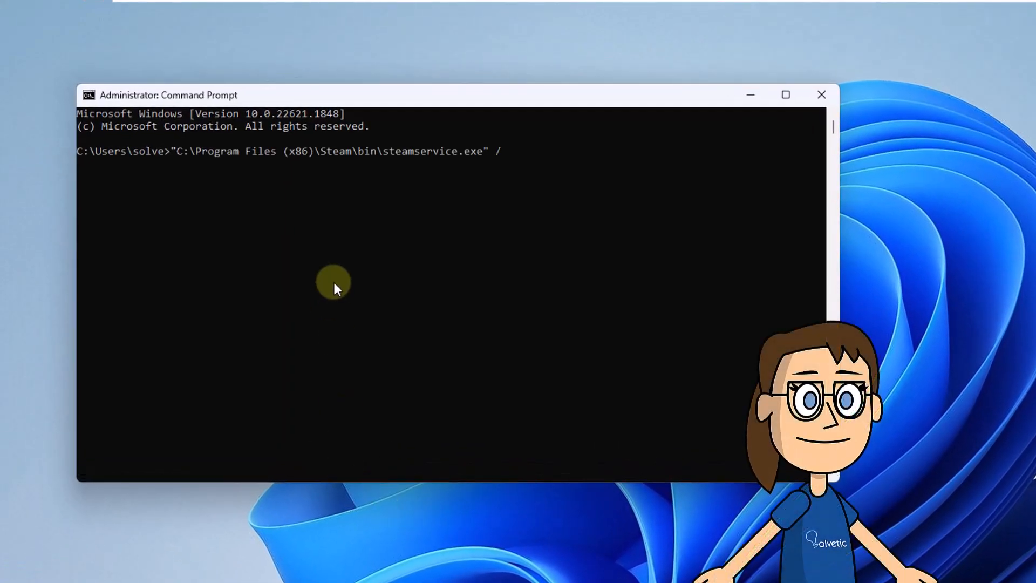
text(repair)
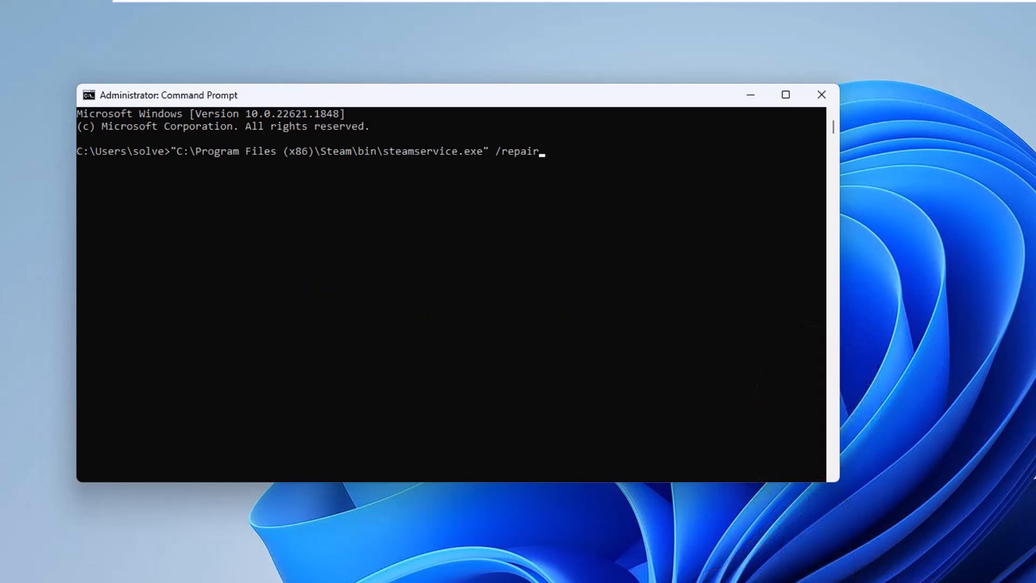
key(Enter)
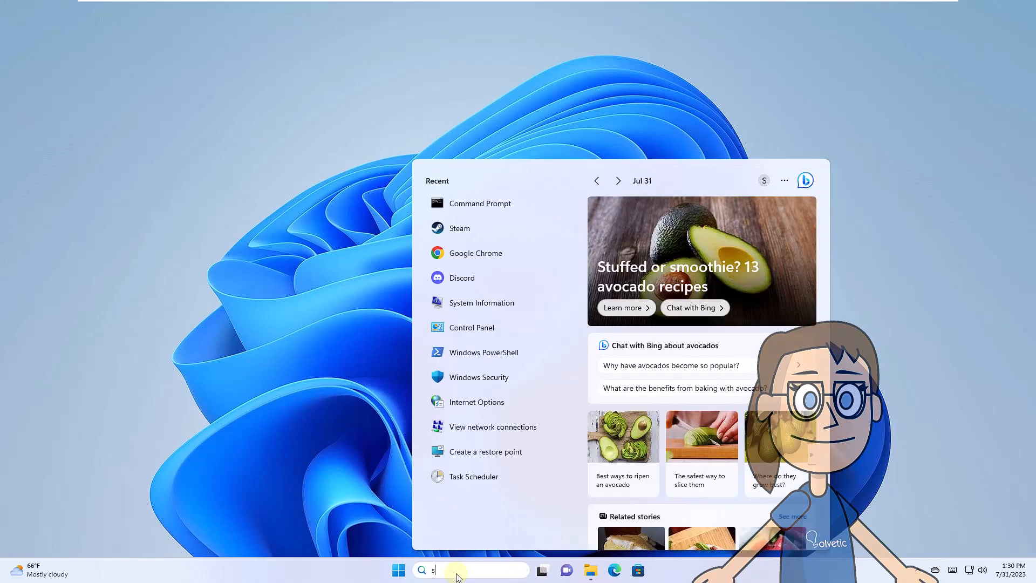
Step: Set Steam Client Service startup type to Automatic in Services, confirm, and close Services
text(ervices)
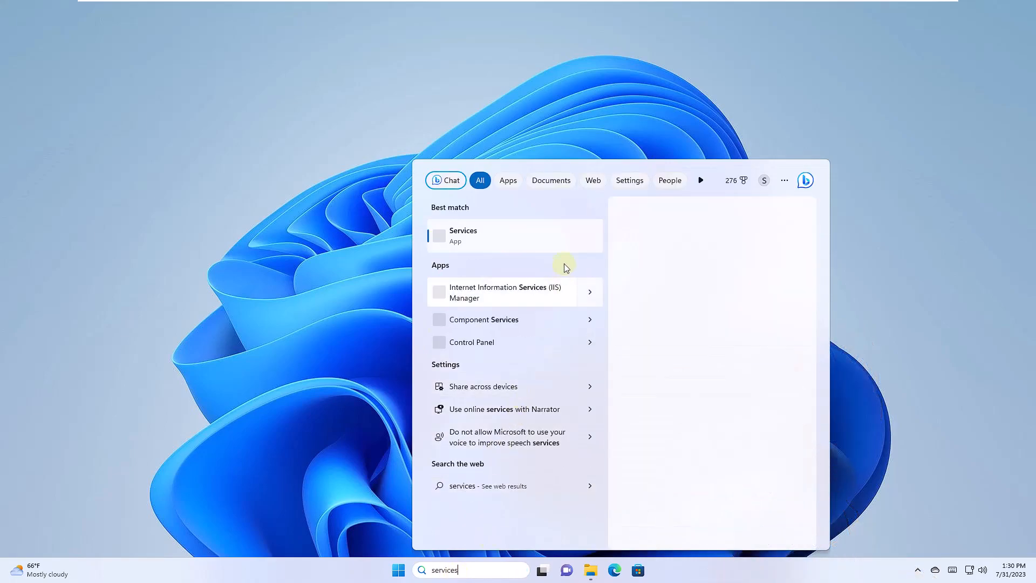
click(498, 235)
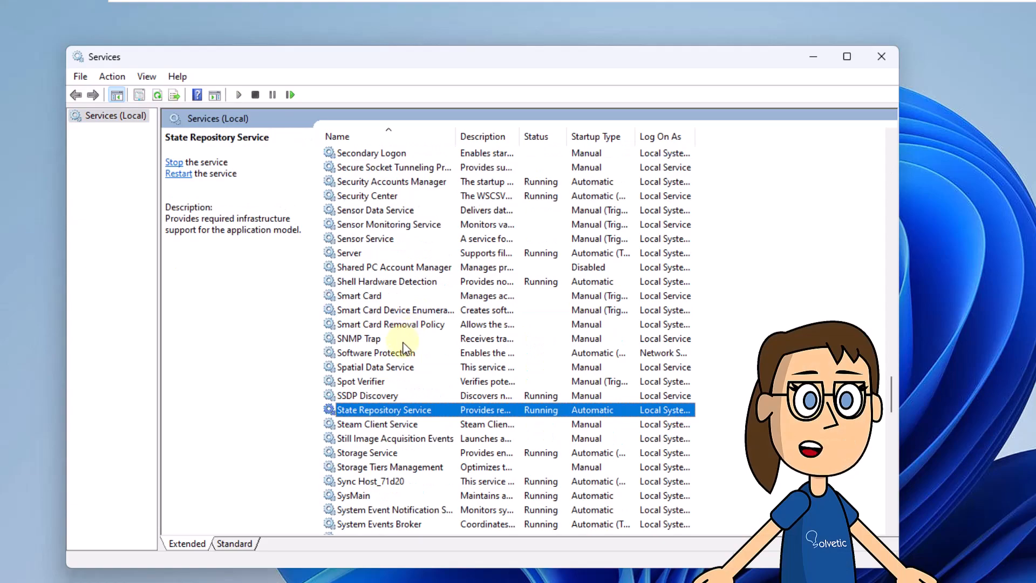
click(377, 424)
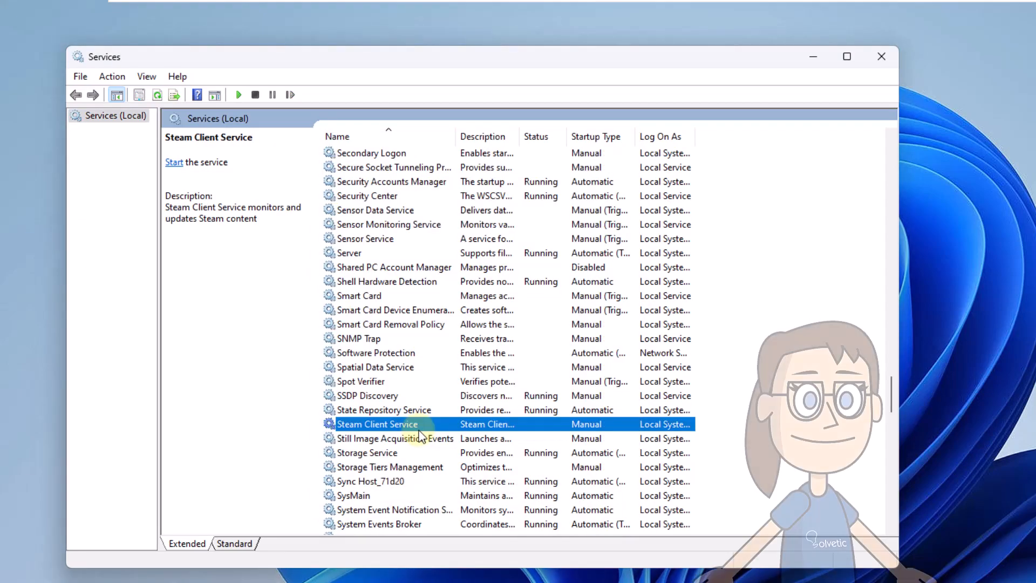
double_click(377, 423)
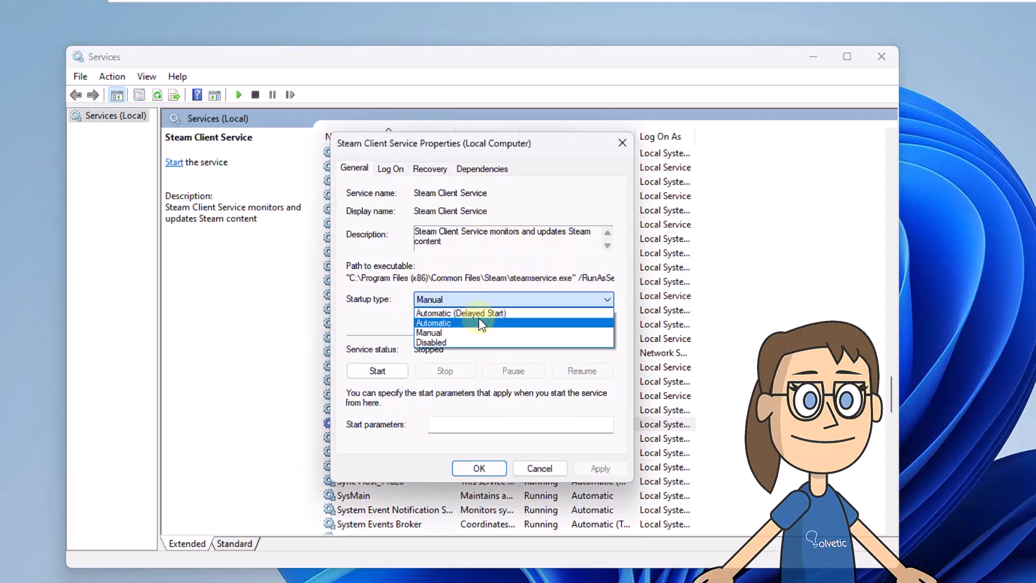
click(432, 322)
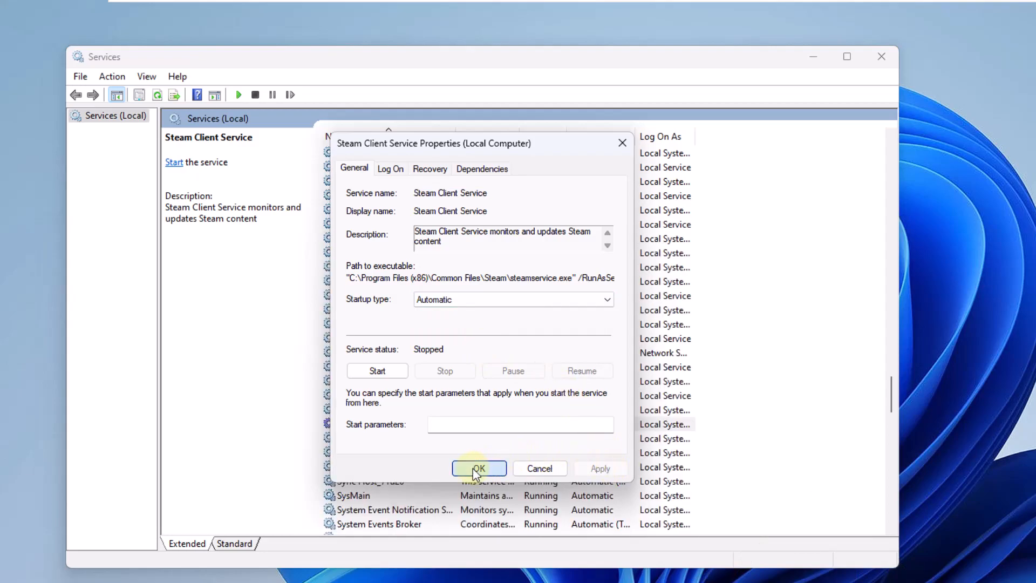
click(479, 467)
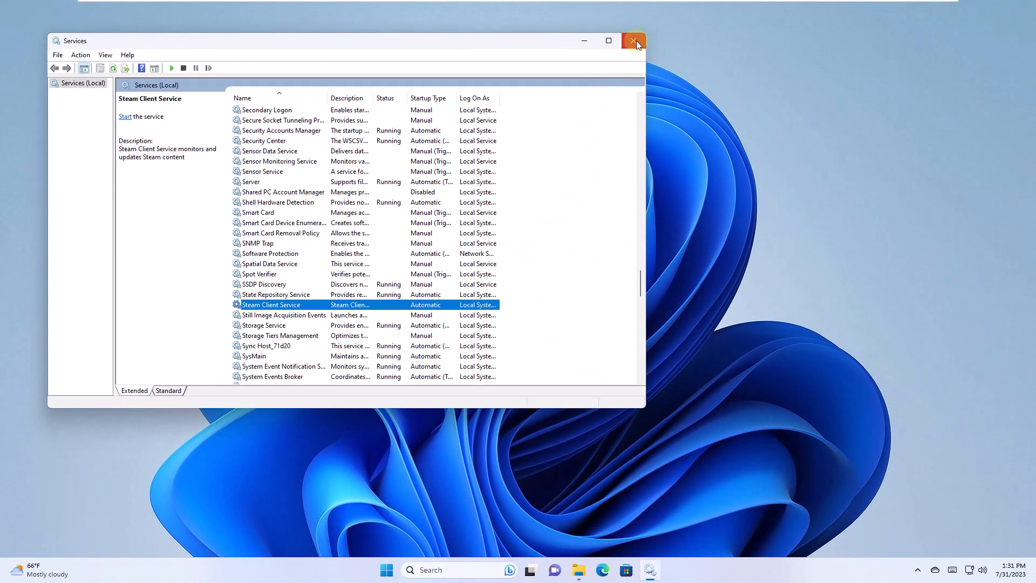
click(633, 41)
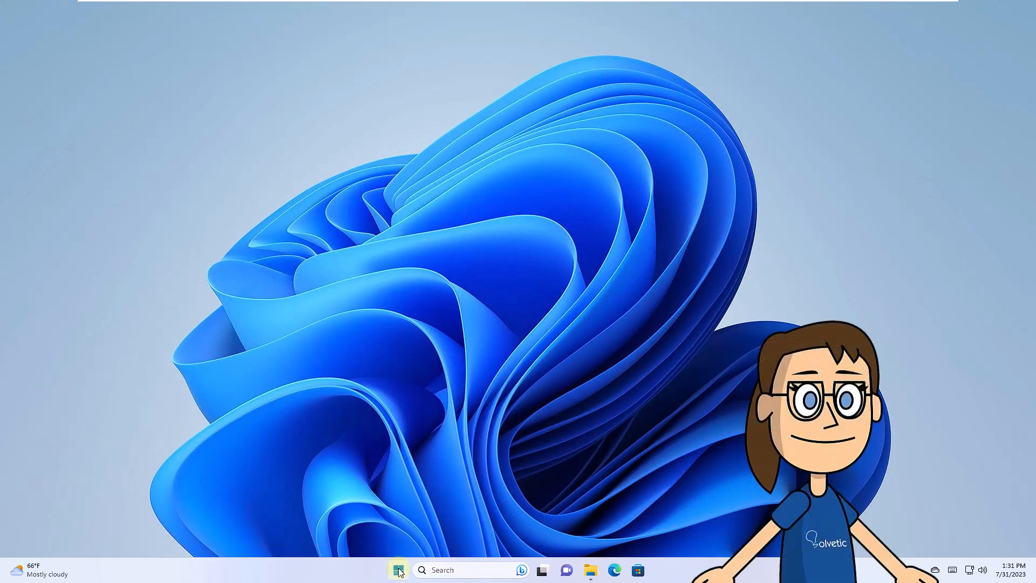
click(398, 569)
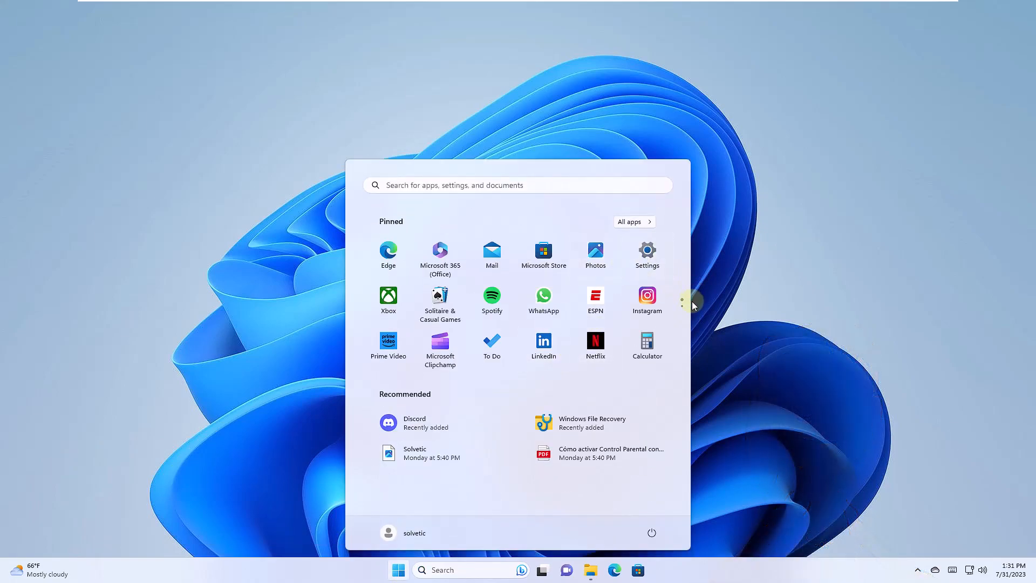
click(646, 250)
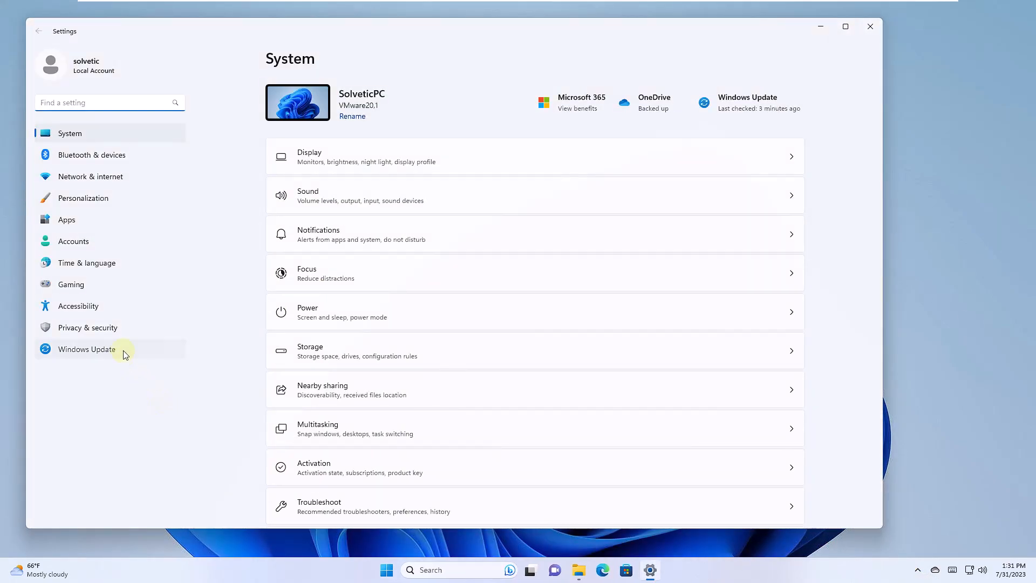
click(86, 350)
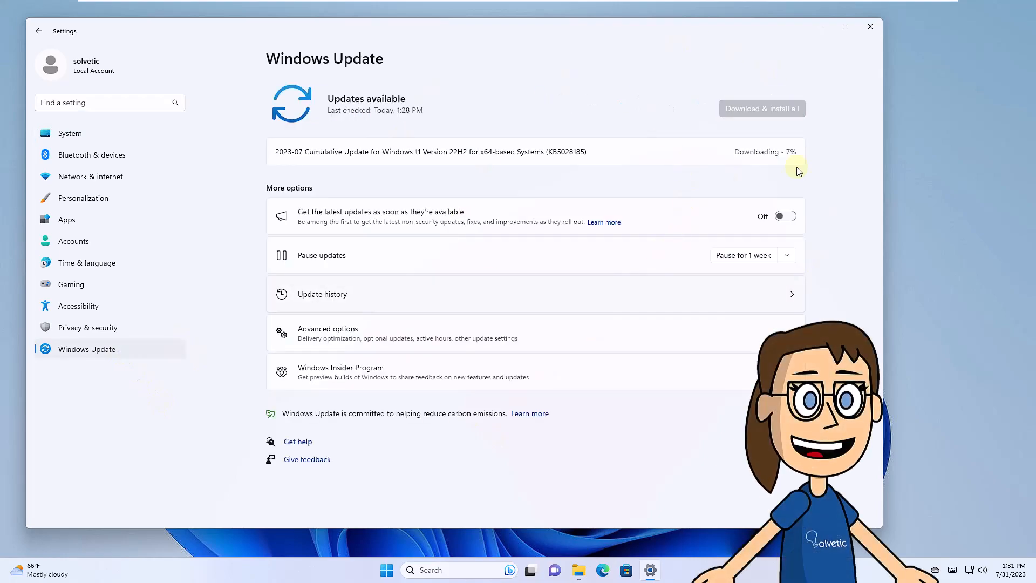
mouse_move(539, 385)
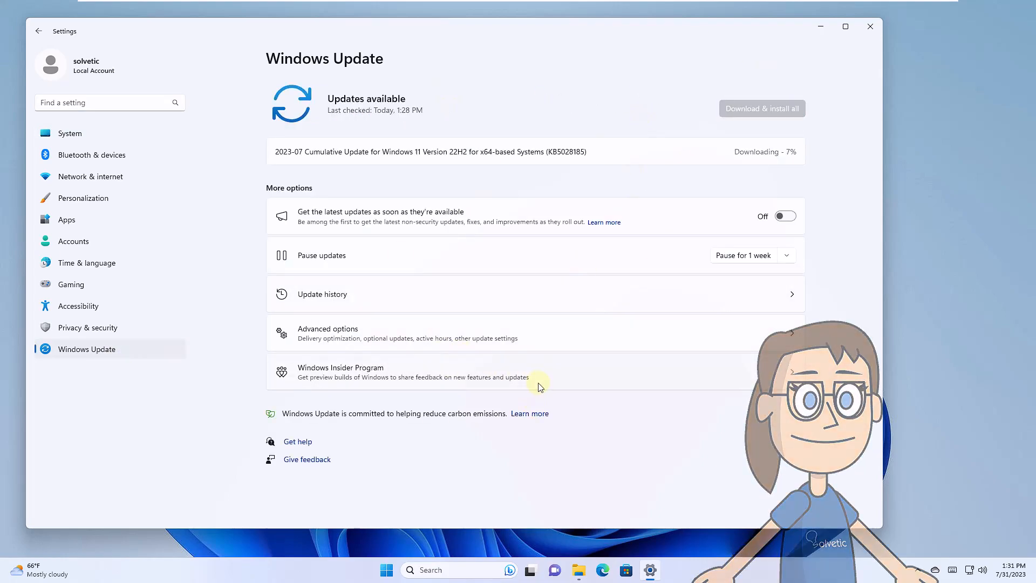
mouse_move(856, 99)
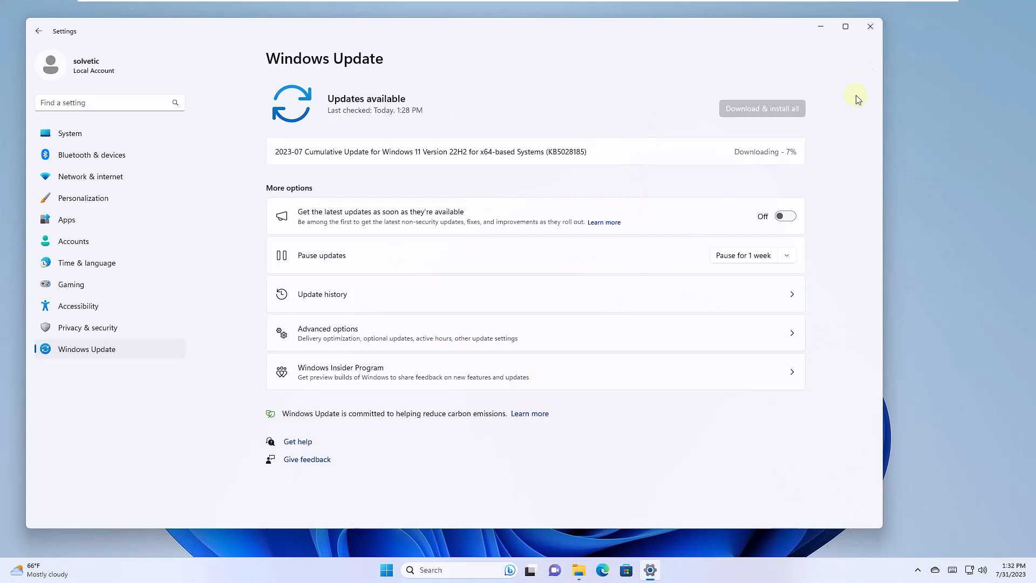
click(870, 26)
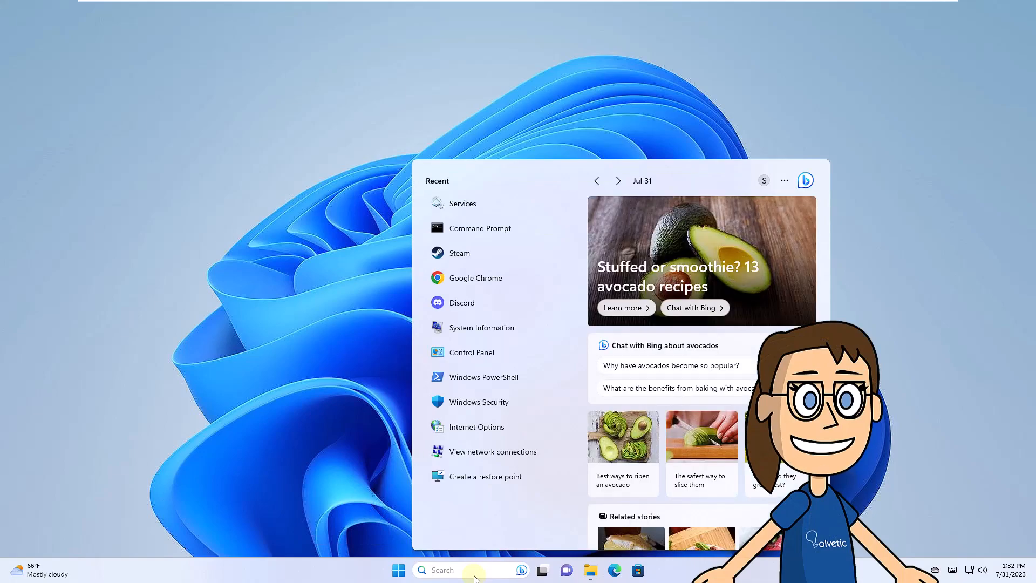
Step: Reach the allowed-apps list under Firewall & network protection in Windows Security
text(security)
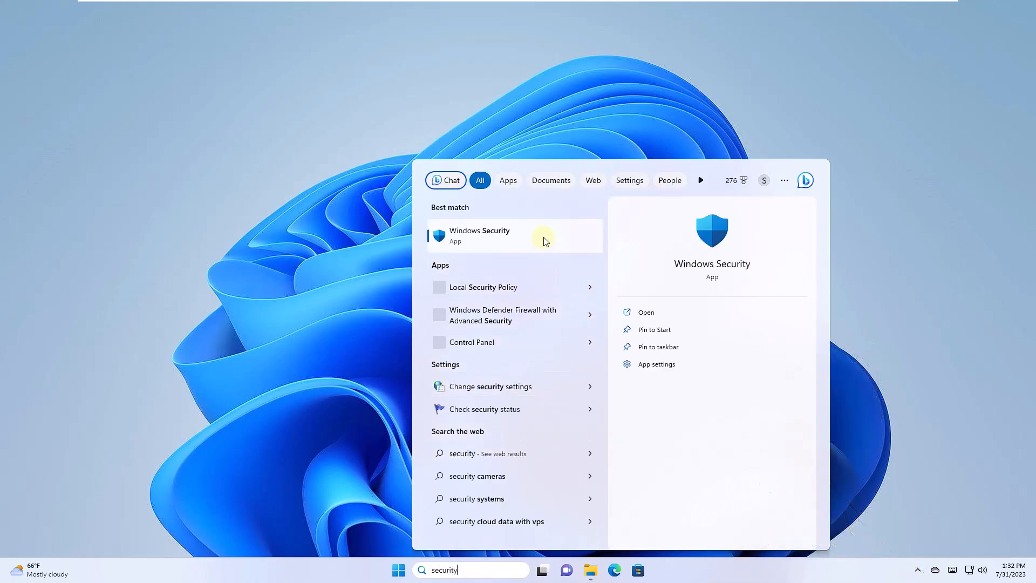
click(489, 235)
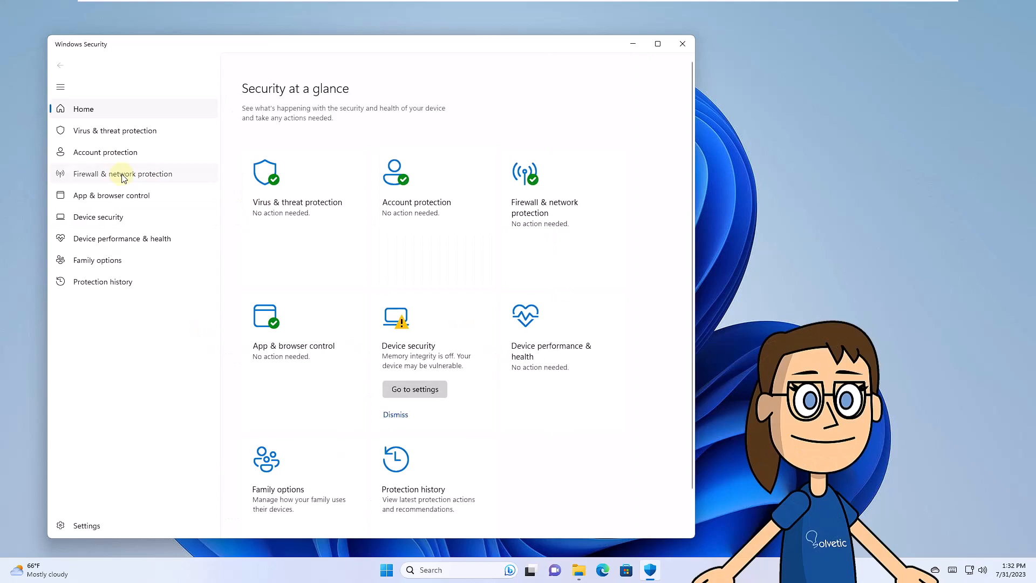
click(123, 174)
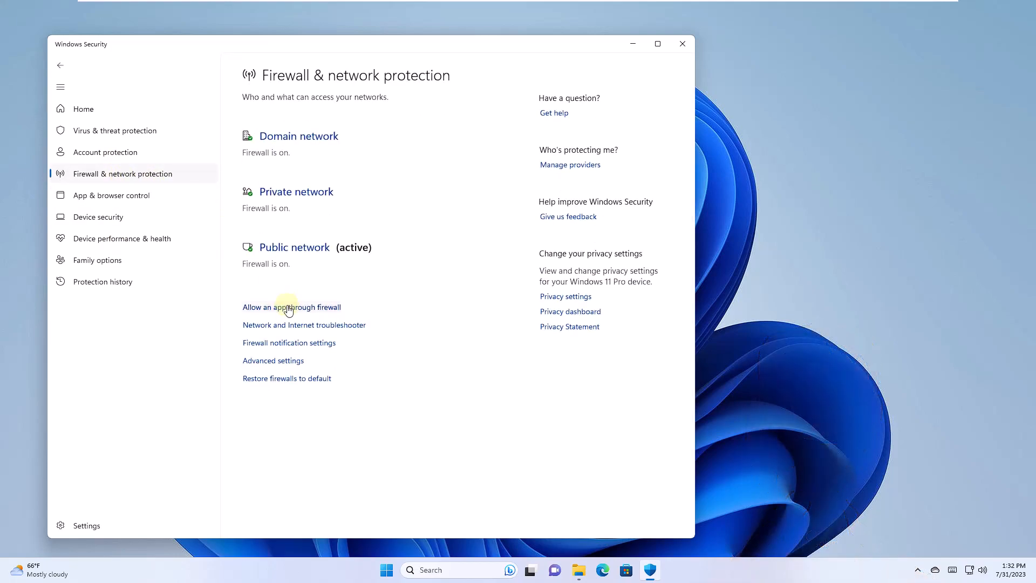
mouse_move(282, 310)
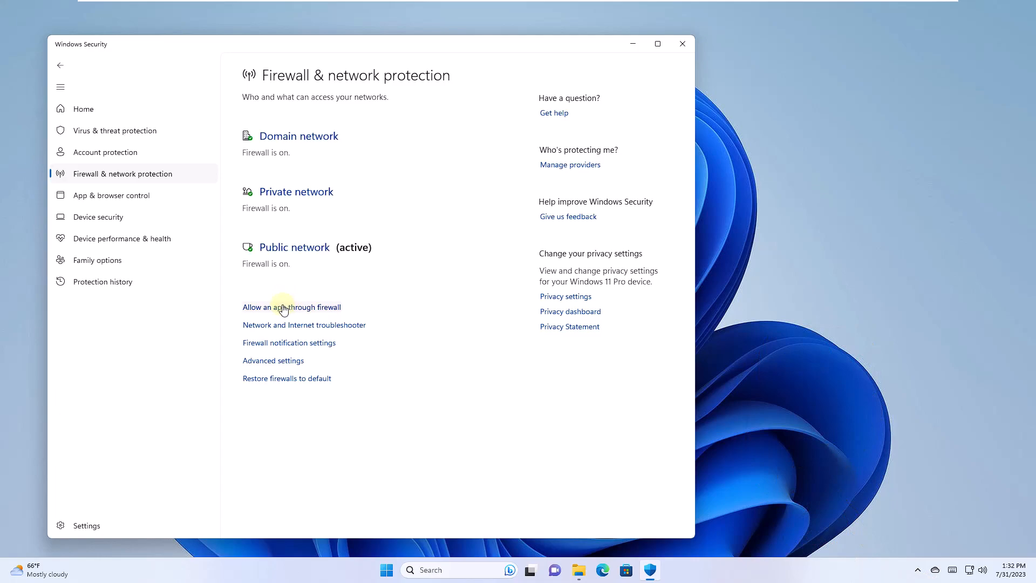
click(291, 307)
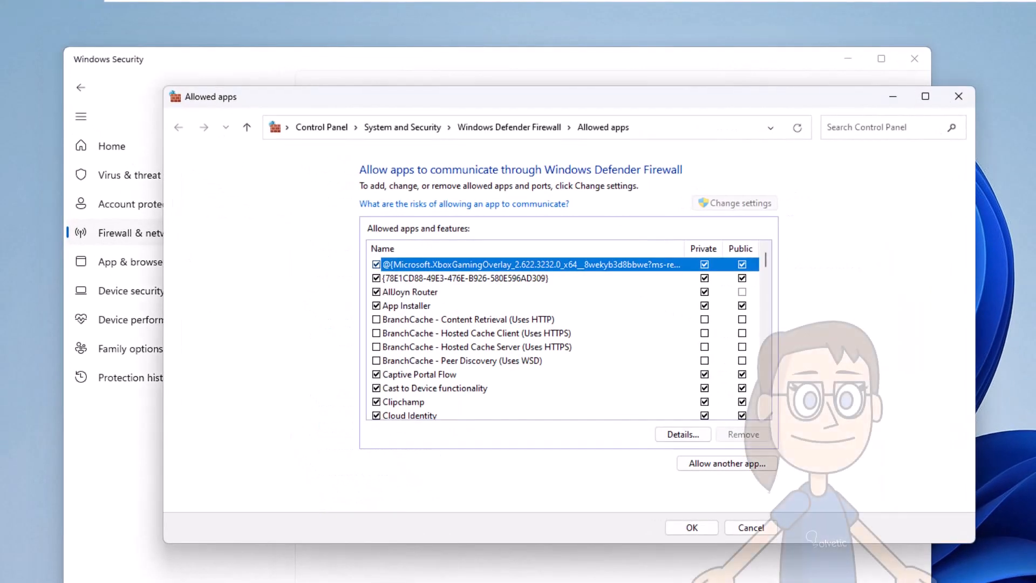
Step: Verify Steam is checked for Private and Public networks and confirm with OK
scroll(down, 3)
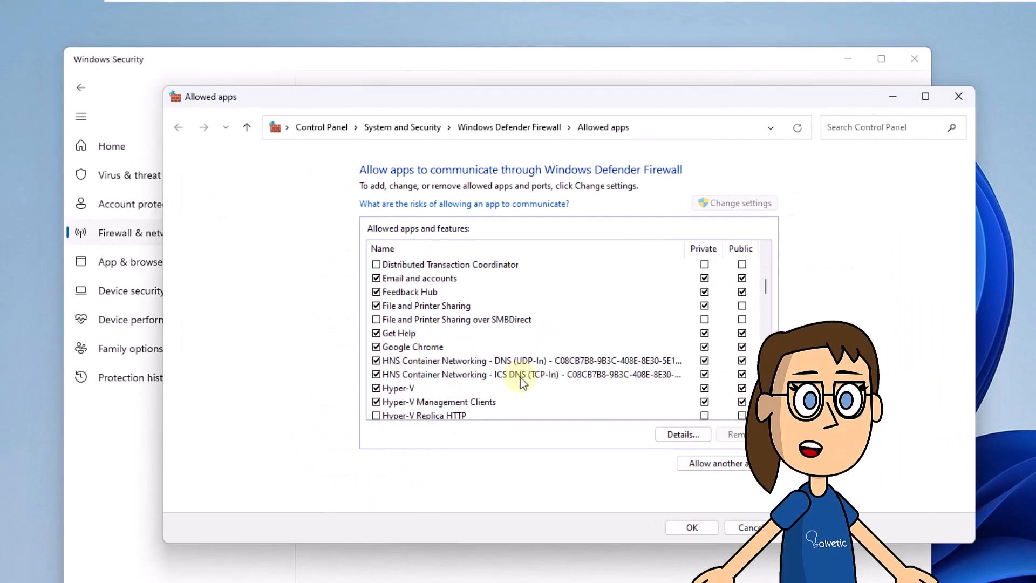
scroll(down, 3)
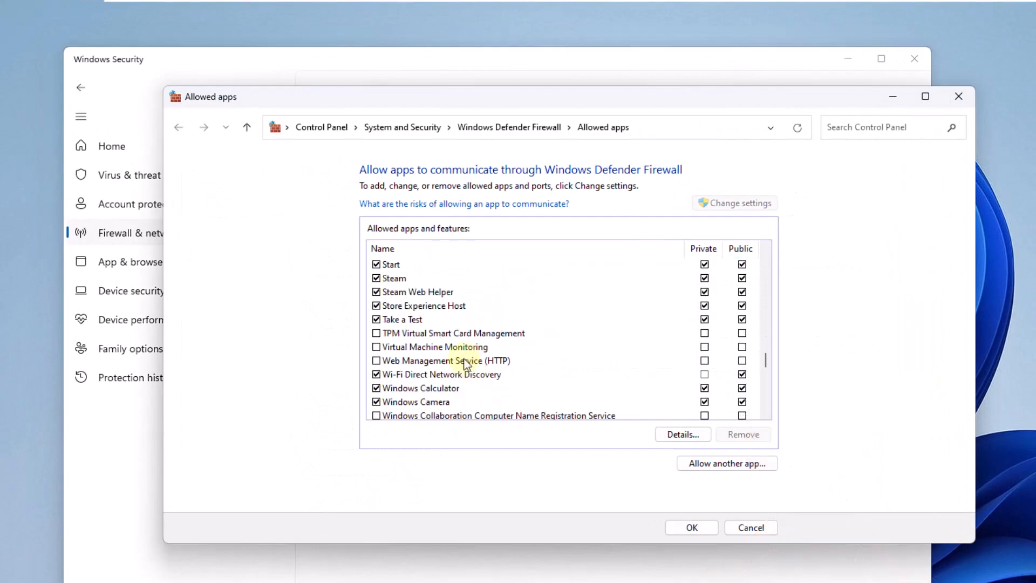
click(395, 278)
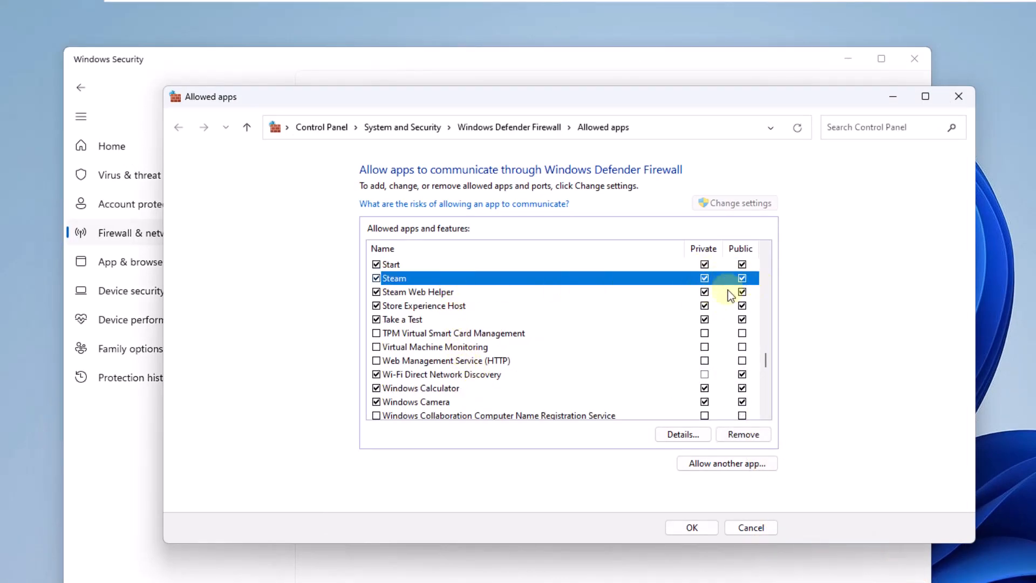
mouse_move(529, 365)
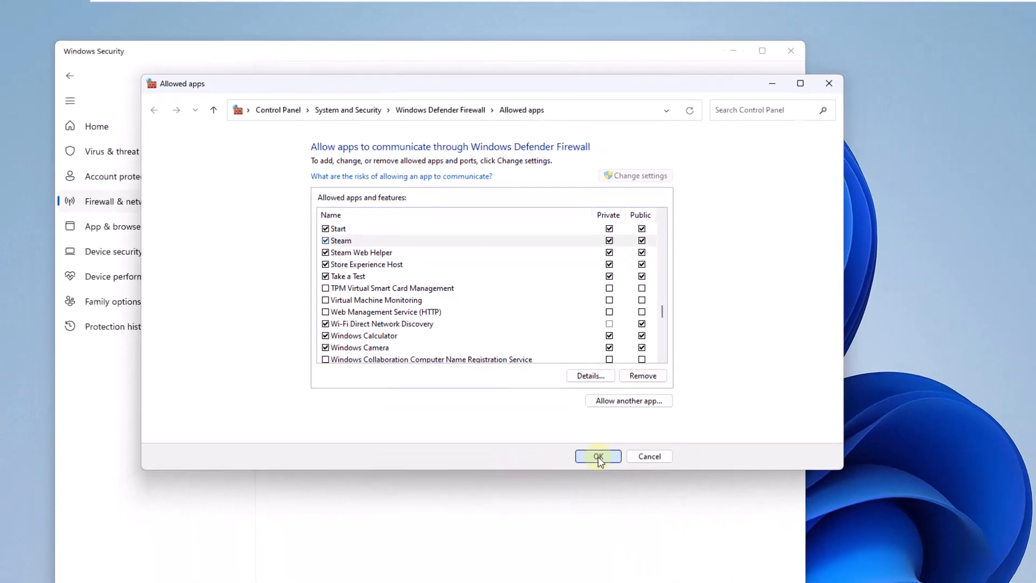
click(598, 456)
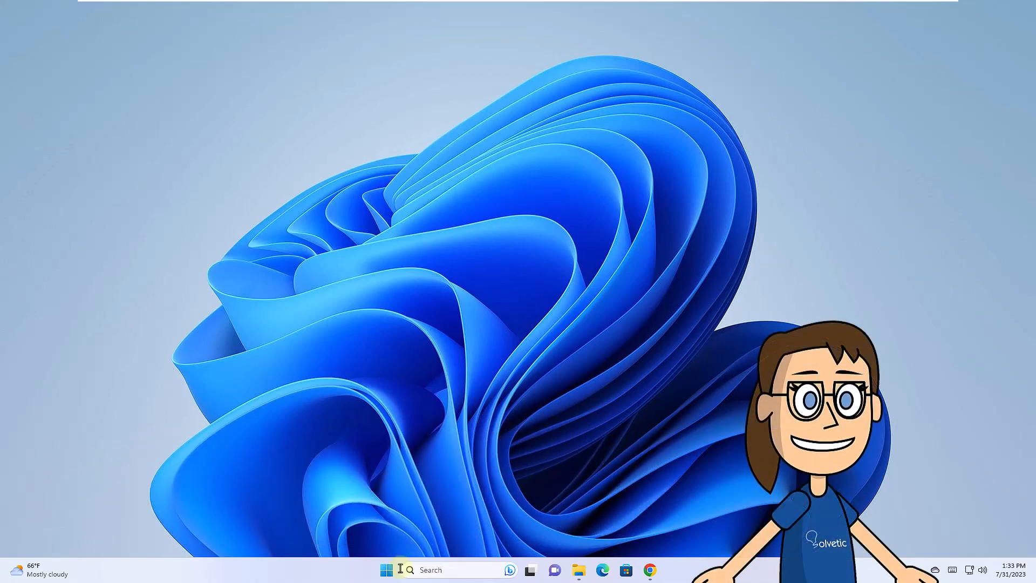
Step: Show the Installed apps list under Apps in Windows Settings
click(386, 570)
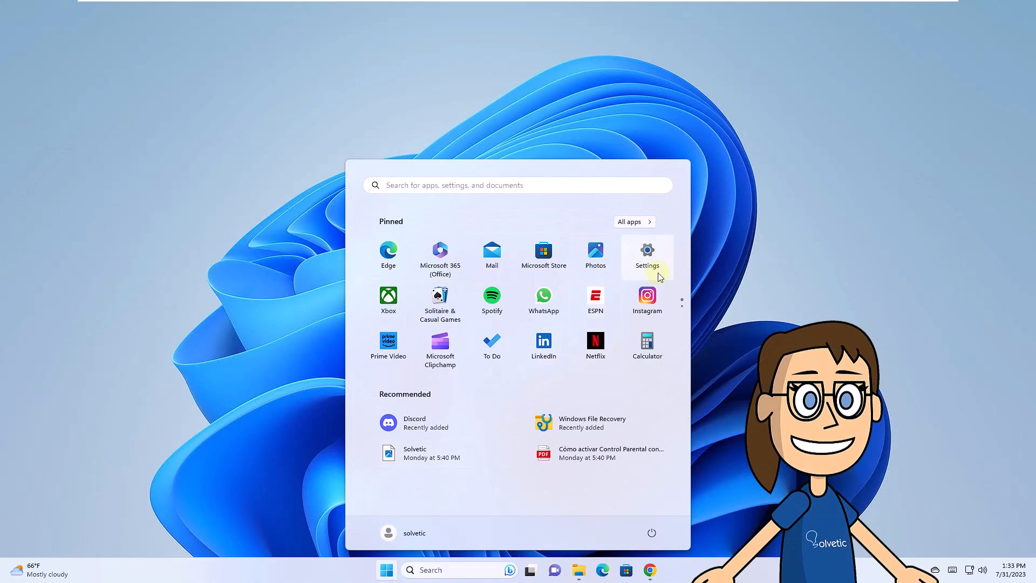
click(647, 253)
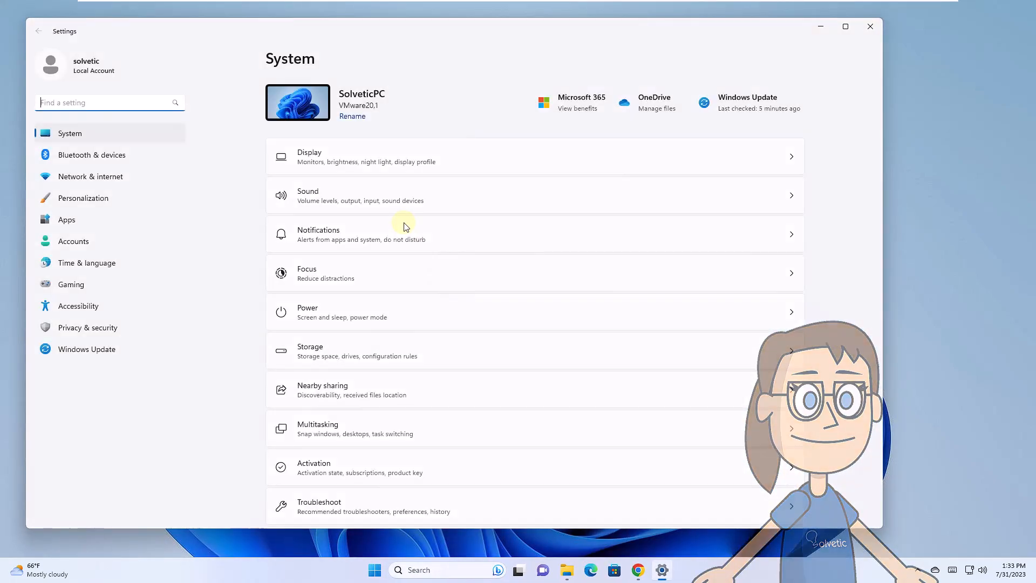
click(67, 220)
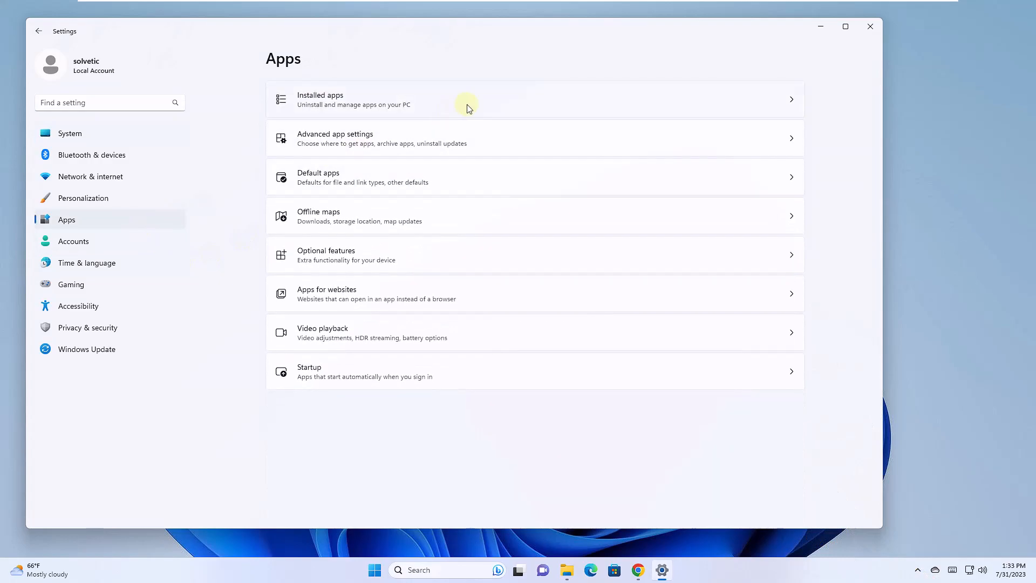
click(466, 99)
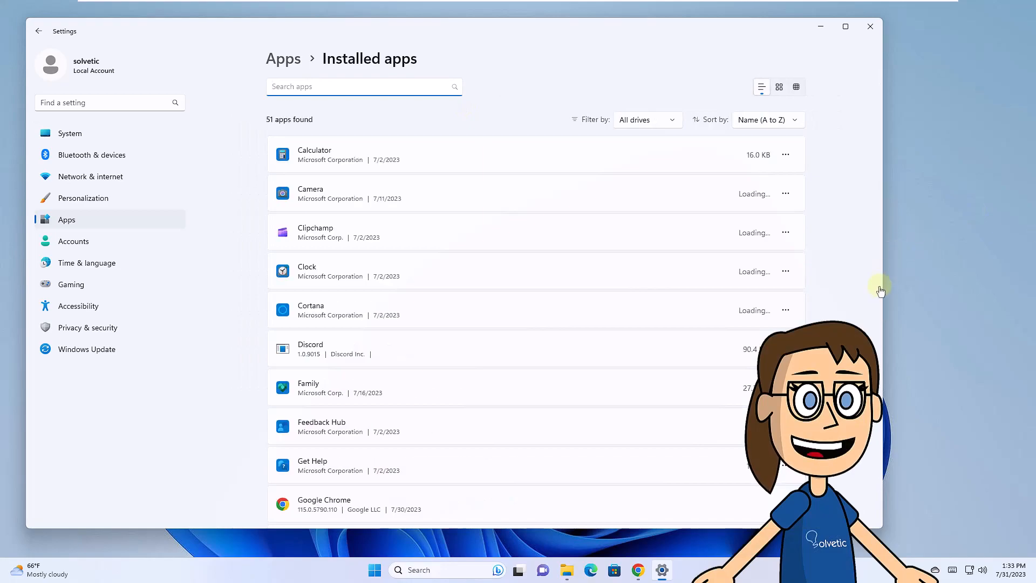
Step: Choose Uninstall for Steam in Installed apps, confirm, and dismiss the uninstaller error
scroll(down, 3)
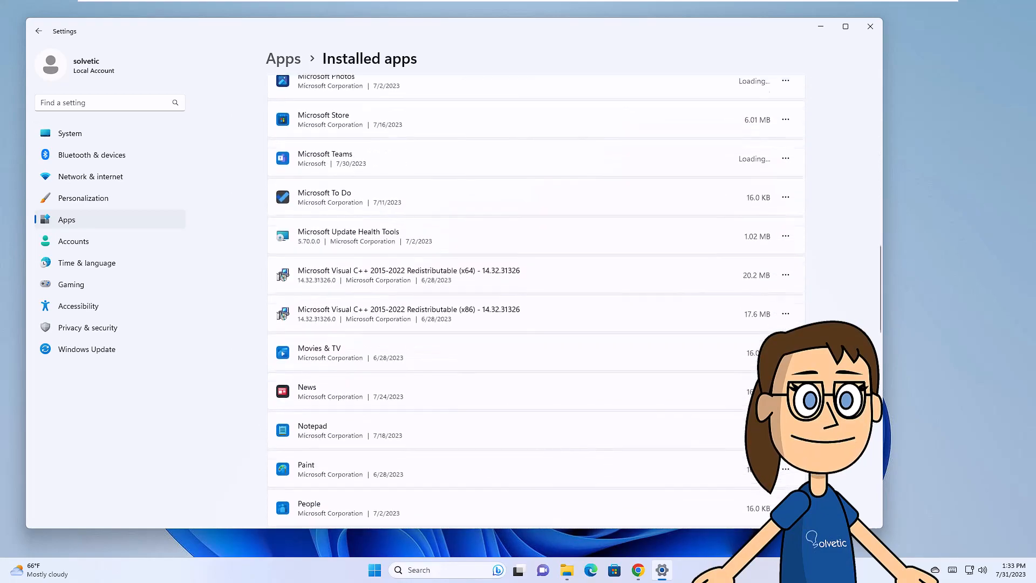
scroll(down, 3)
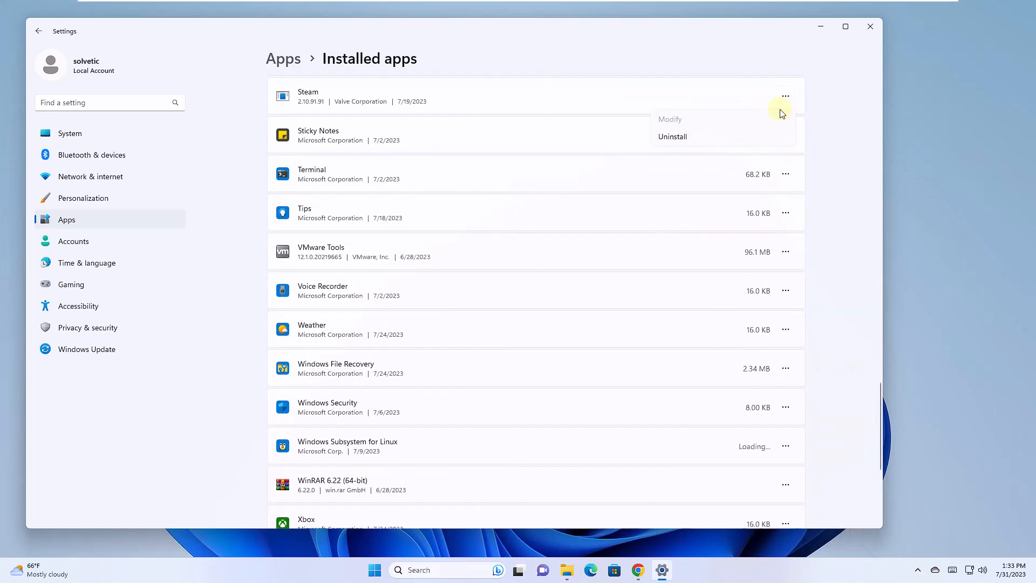
click(671, 137)
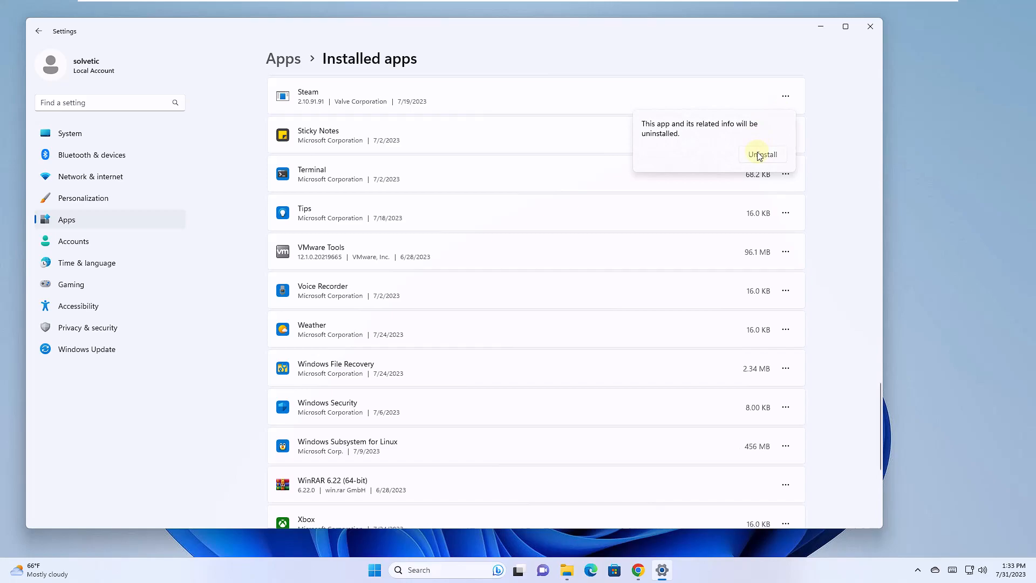
click(760, 155)
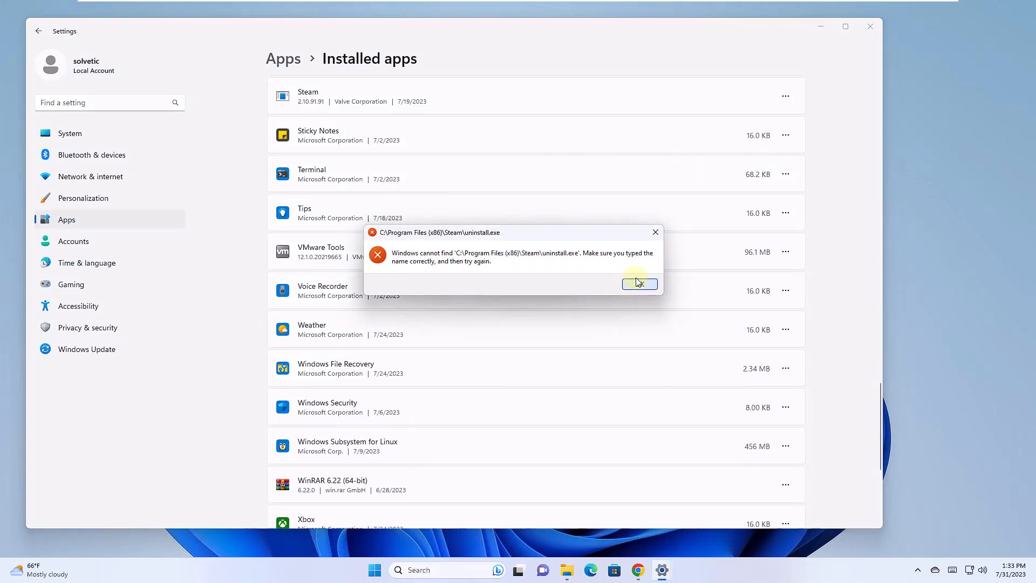
click(639, 284)
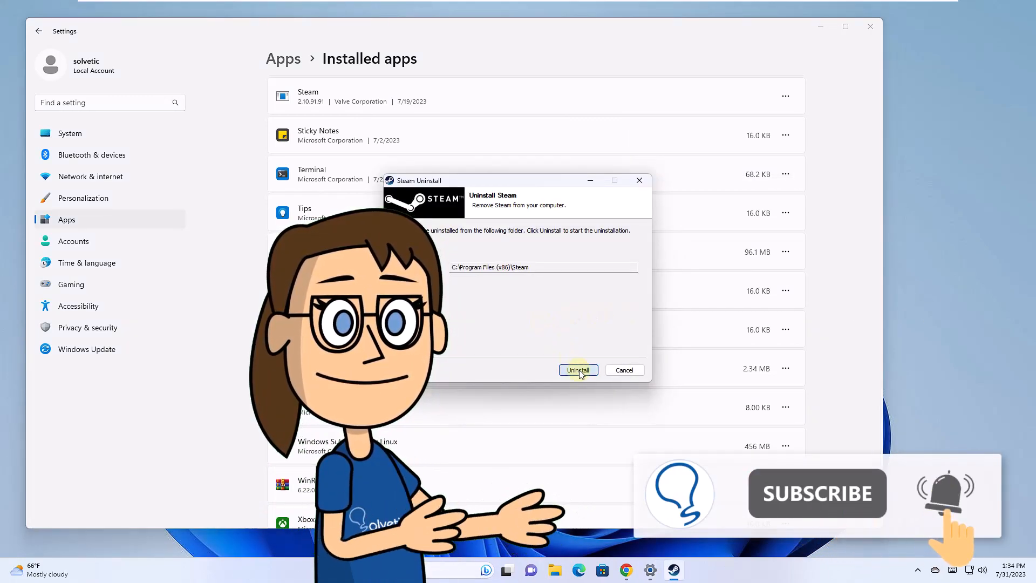
Step: Run the Steam uninstall wizard to completion and close it
click(577, 369)
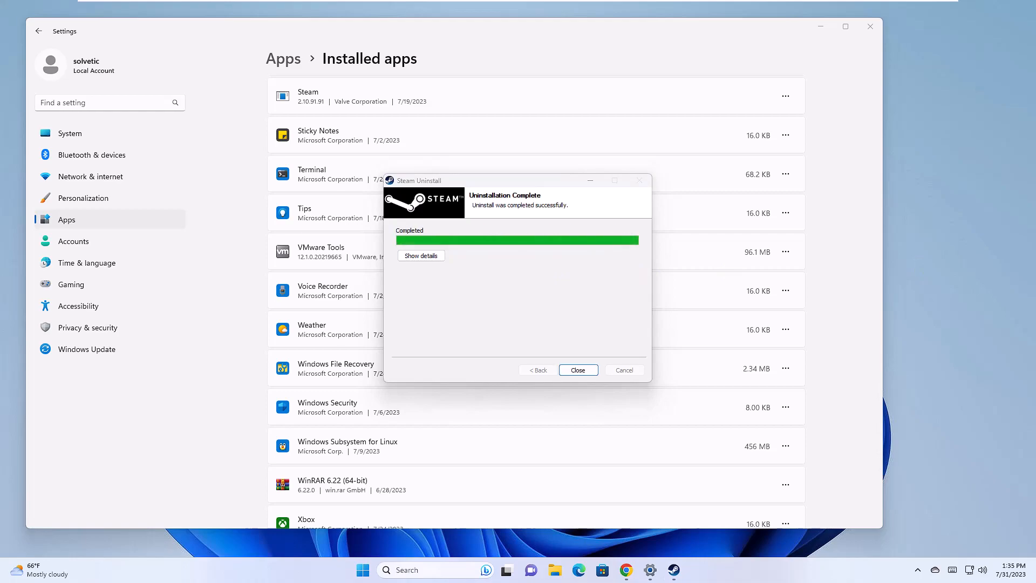
click(577, 369)
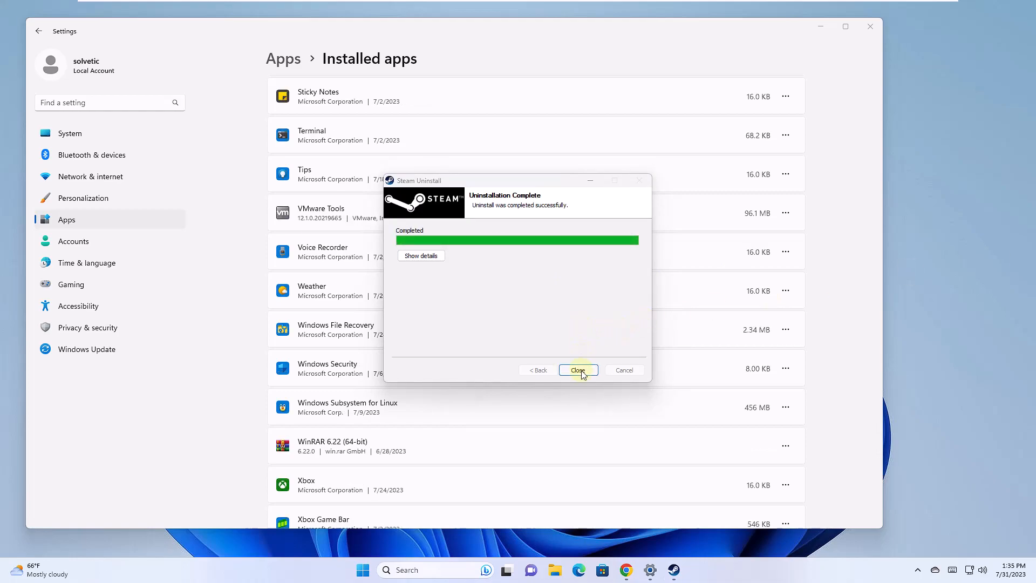
click(577, 370)
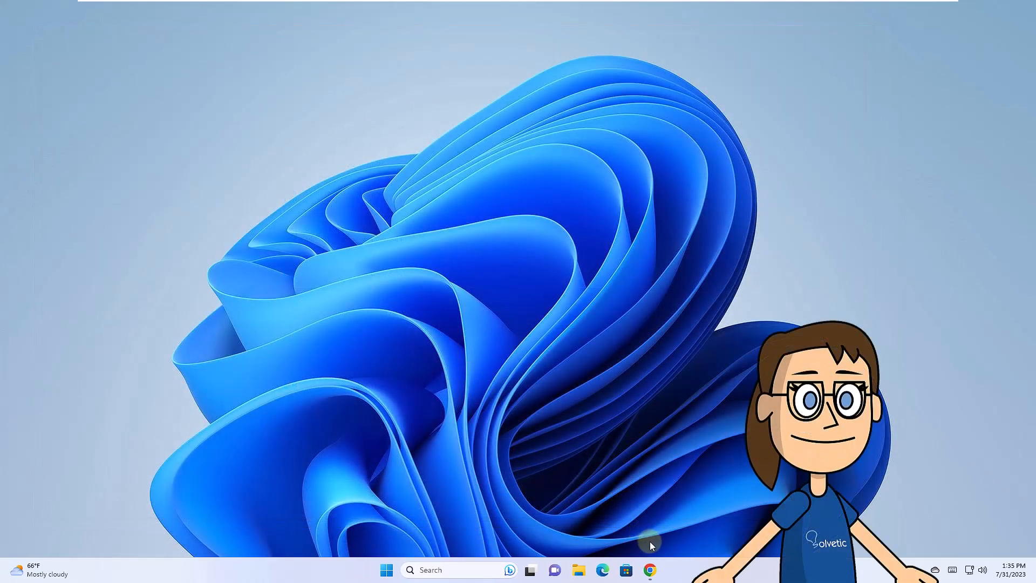
Step: Download the Steam installer via Install Steam on store.steampowered.com in Chrome
click(649, 569)
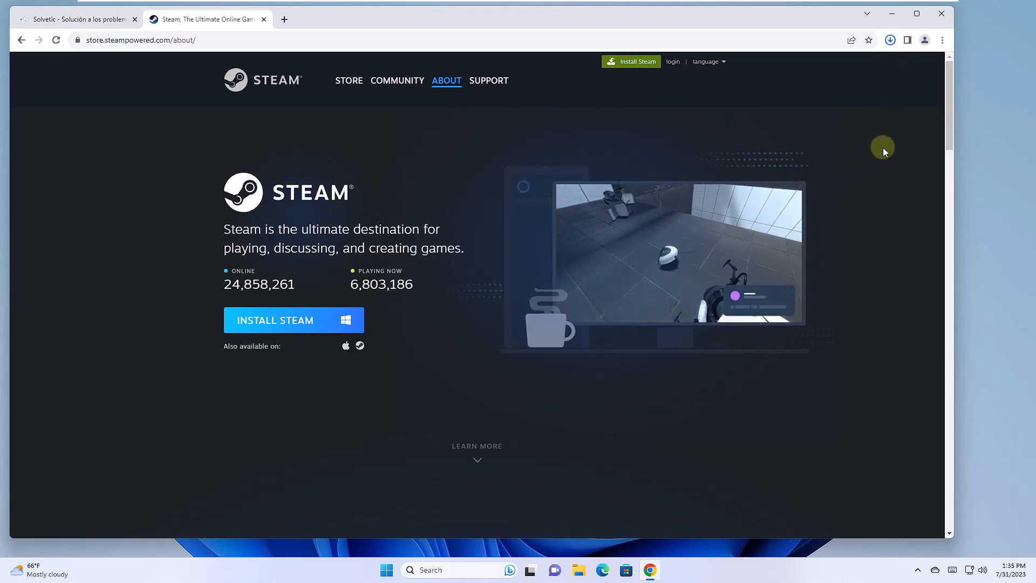
click(889, 39)
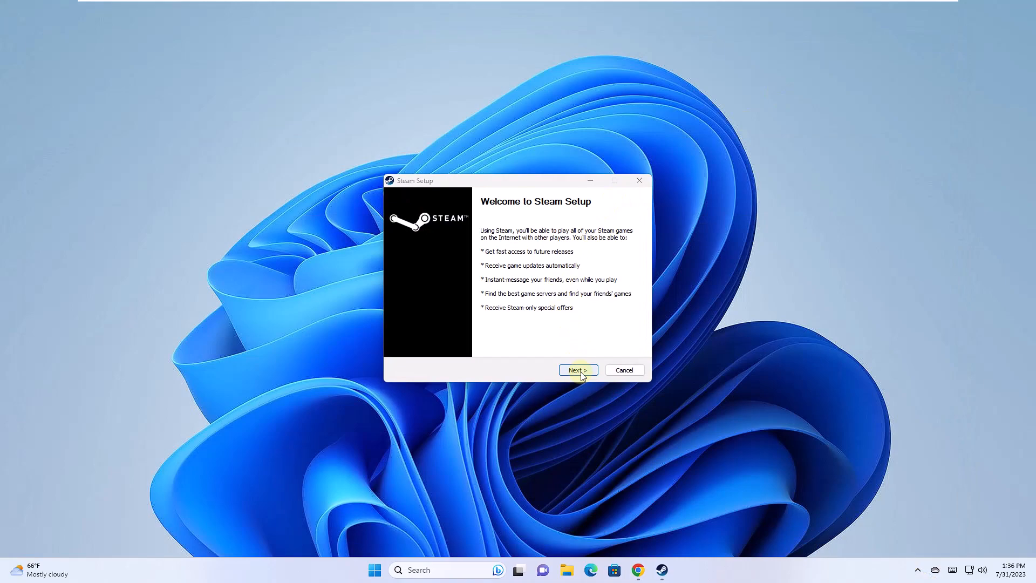
Step: Install Steam in English to the default Program Files folder and finish the wizard
click(577, 369)
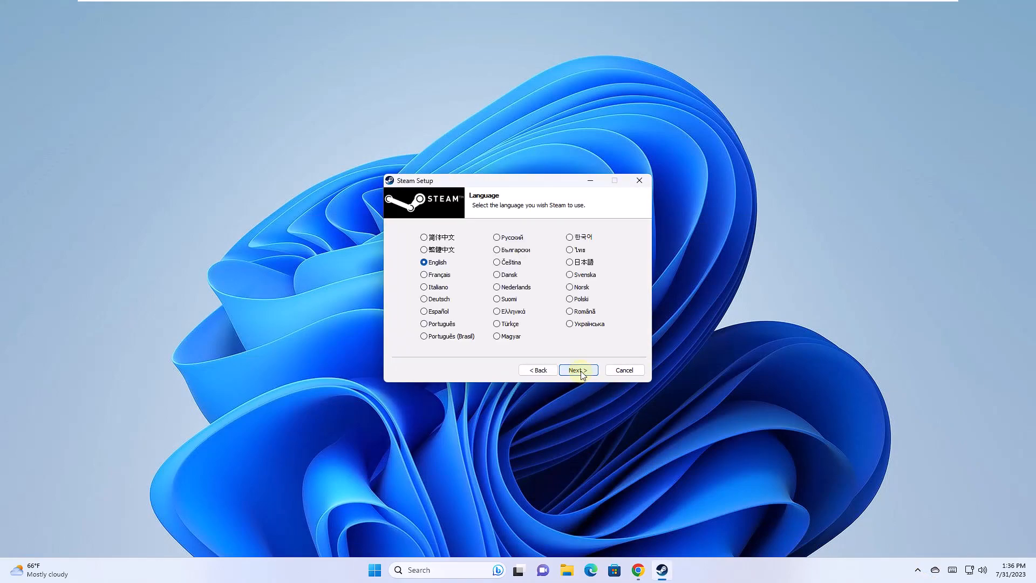
click(577, 369)
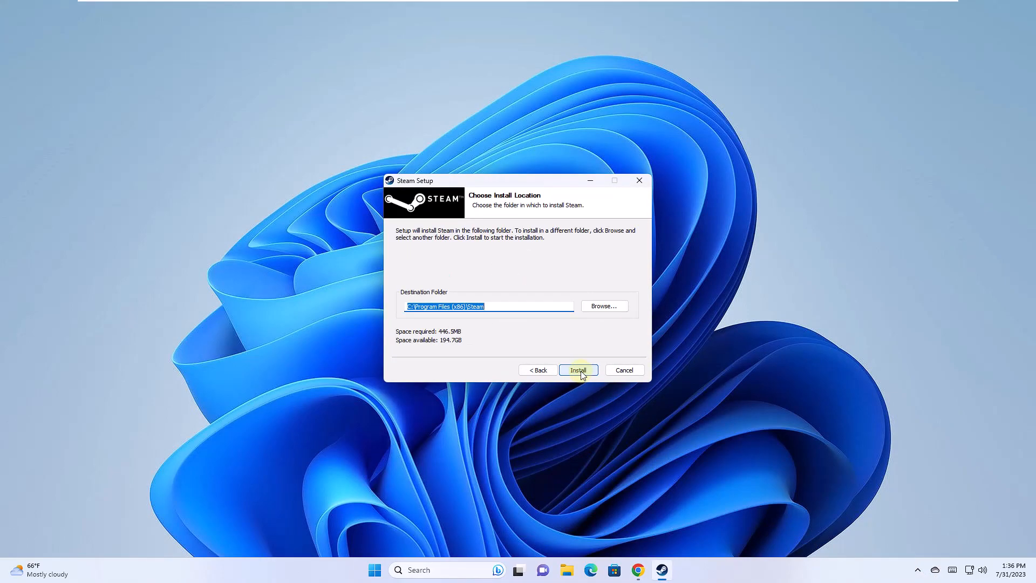
click(577, 369)
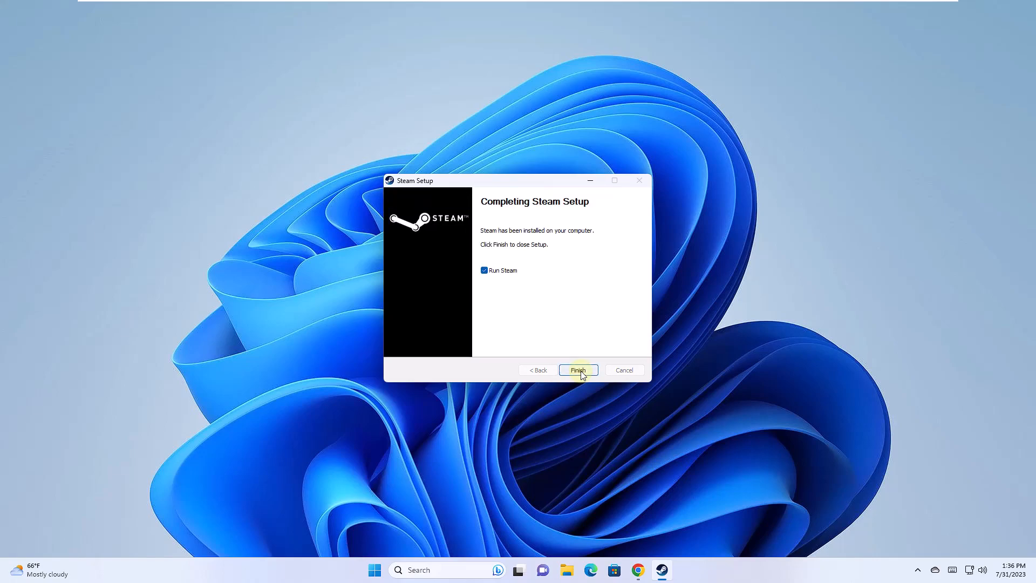
mouse_move(509, 279)
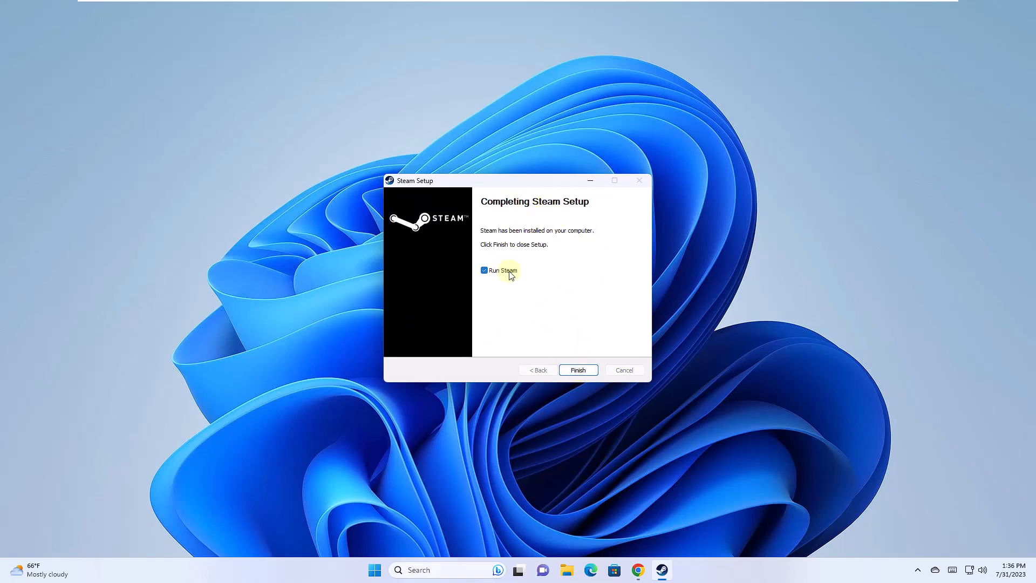
click(578, 369)
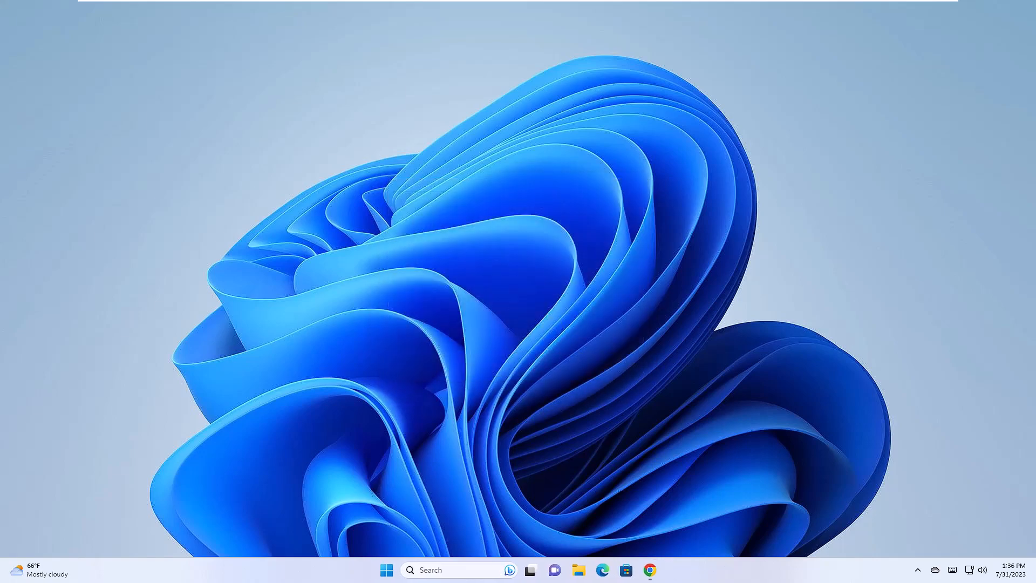